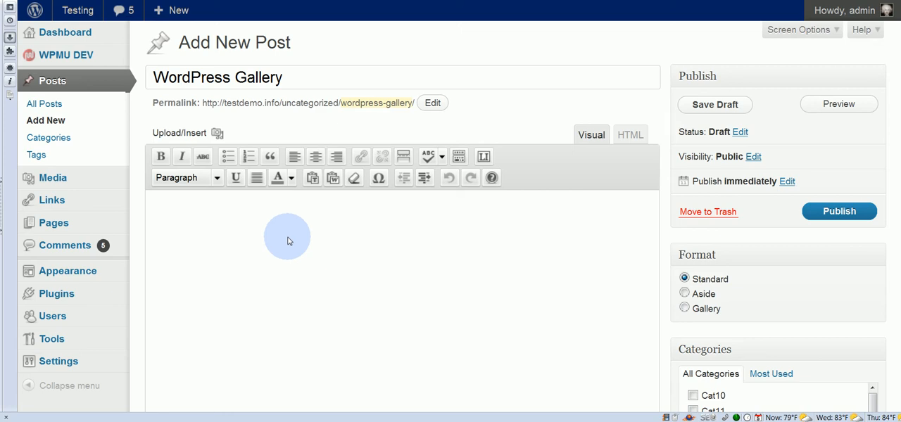
mouse_move(222, 231)
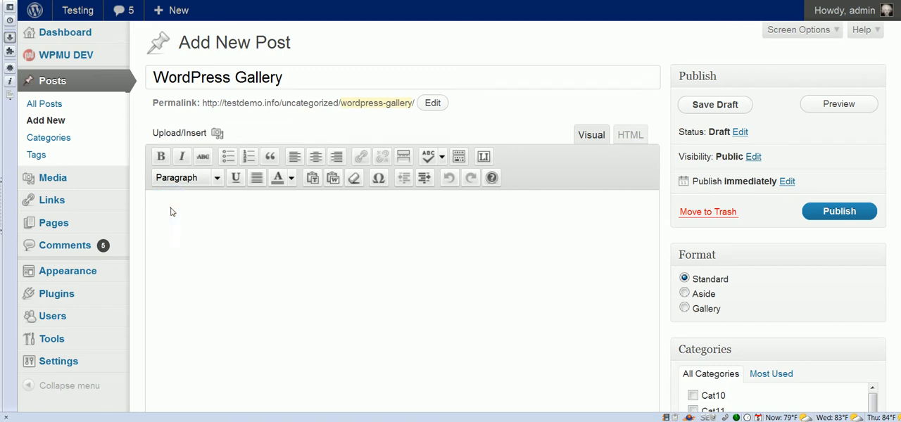
Step: Place the cursor in the empty post body and bring up the Add Media window
left_click(172, 211)
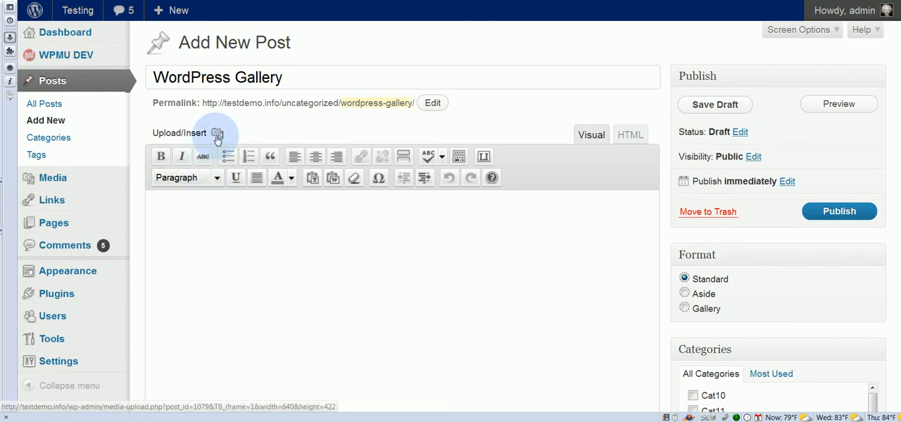
mouse_move(217, 134)
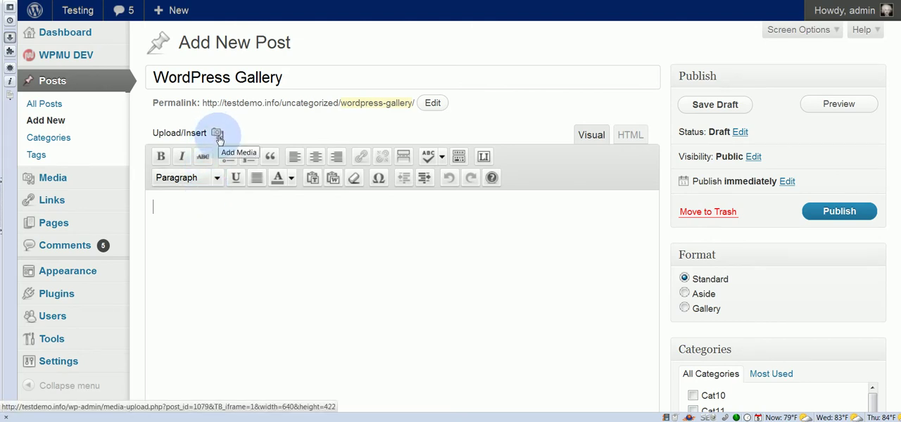
left_click(217, 132)
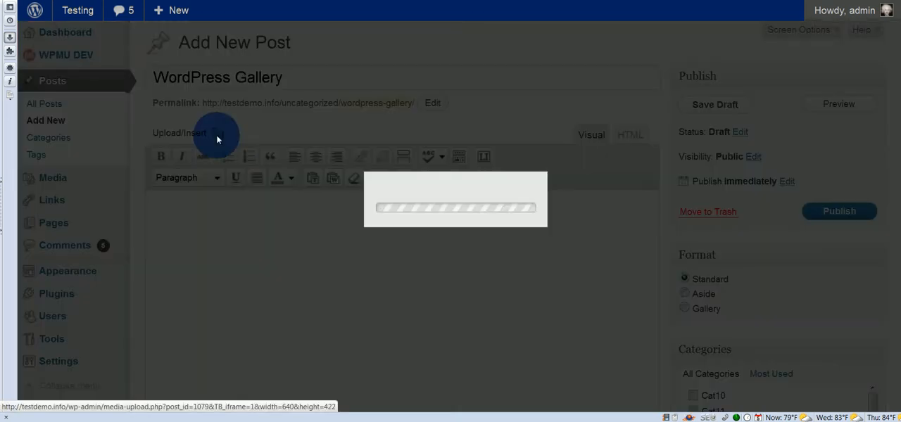
left_click(217, 133)
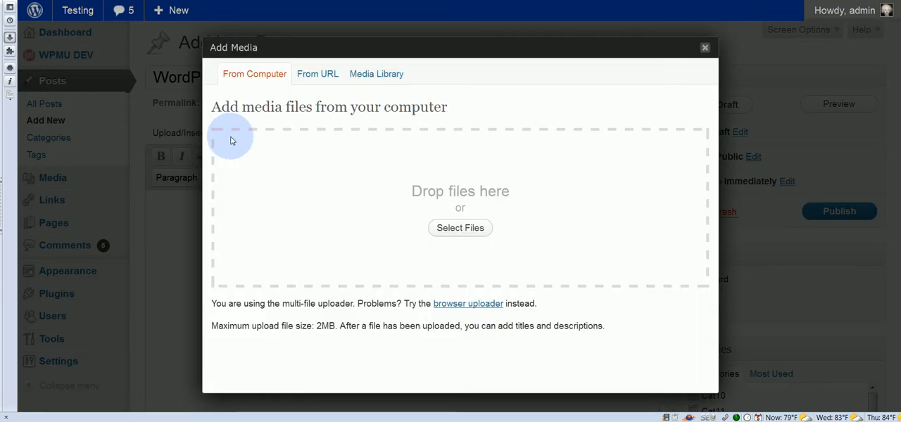
mouse_move(498, 263)
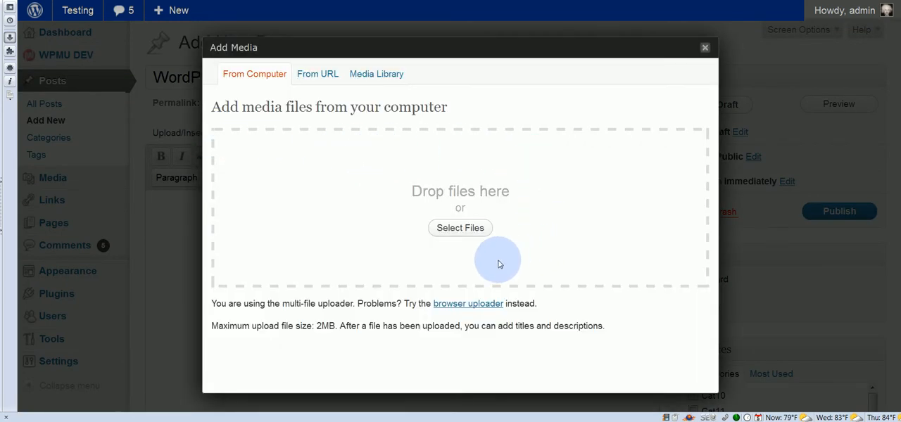
mouse_move(543, 234)
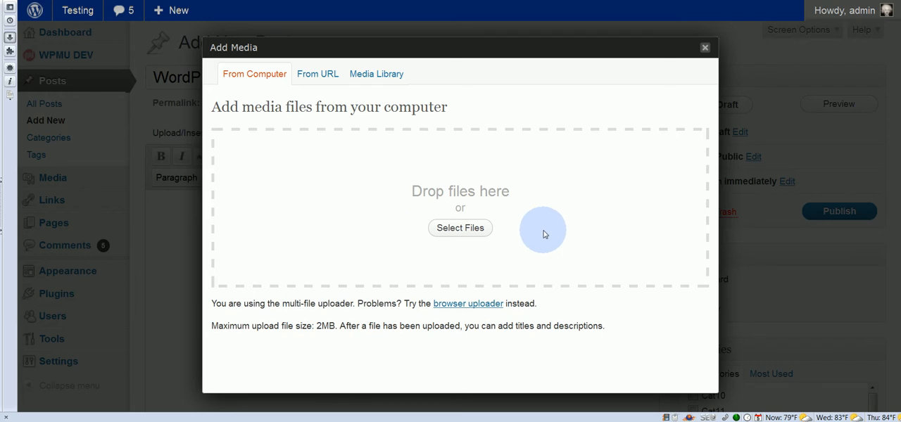
mouse_move(457, 309)
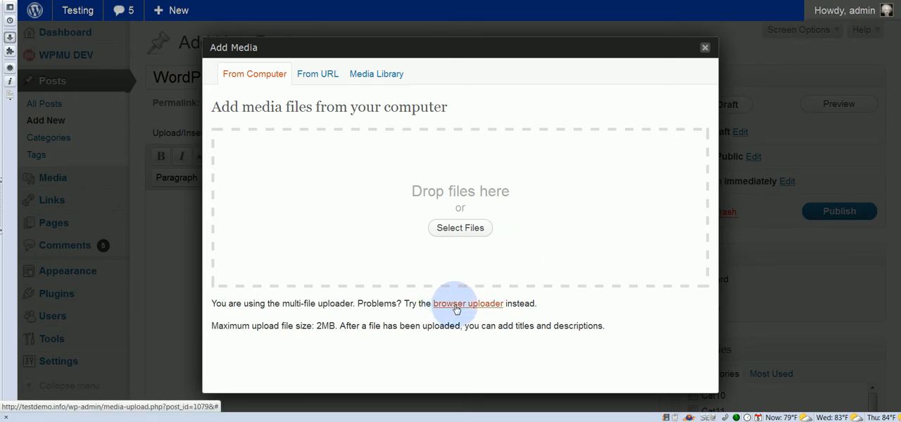
mouse_move(405, 169)
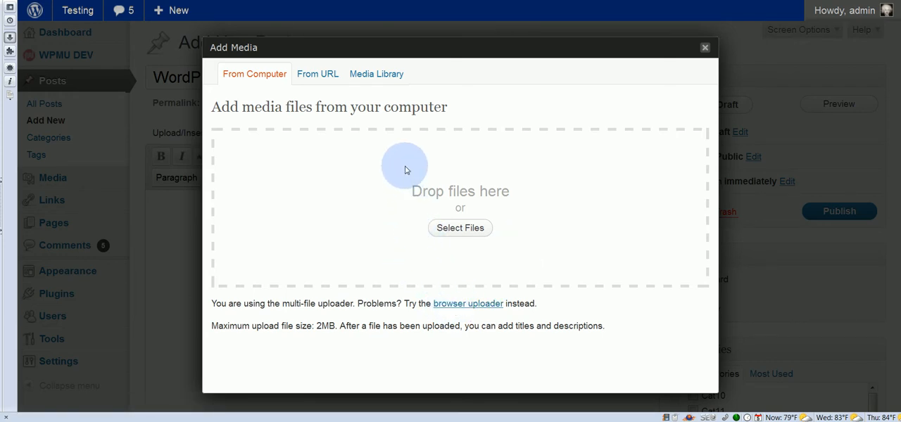
mouse_move(542, 211)
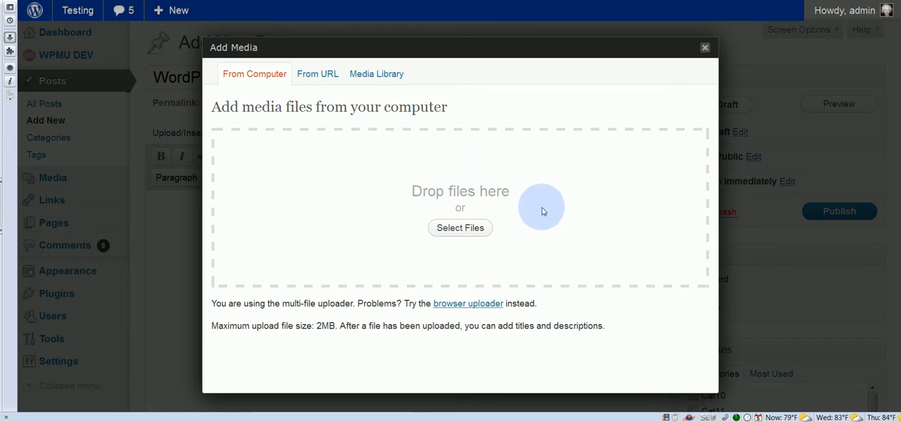
mouse_move(459, 231)
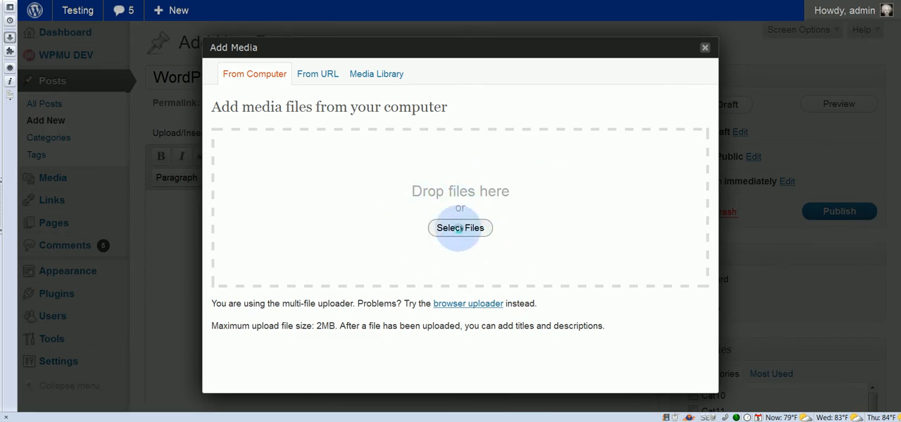
Step: Browse the food-closeup folder and pick photo 12001 to start the selection
left_click(460, 228)
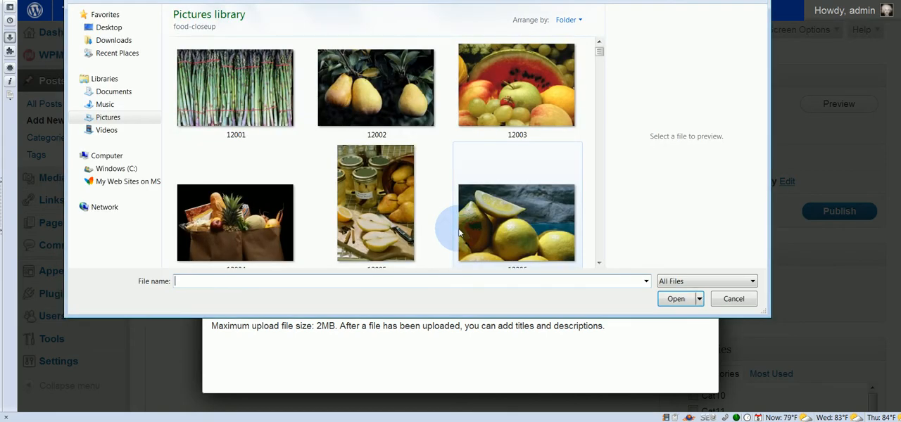
left_click(236, 87)
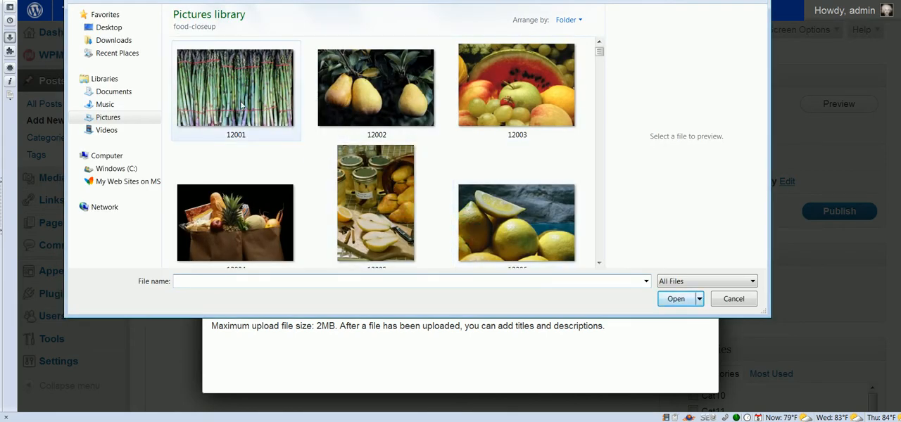
left_click(235, 87)
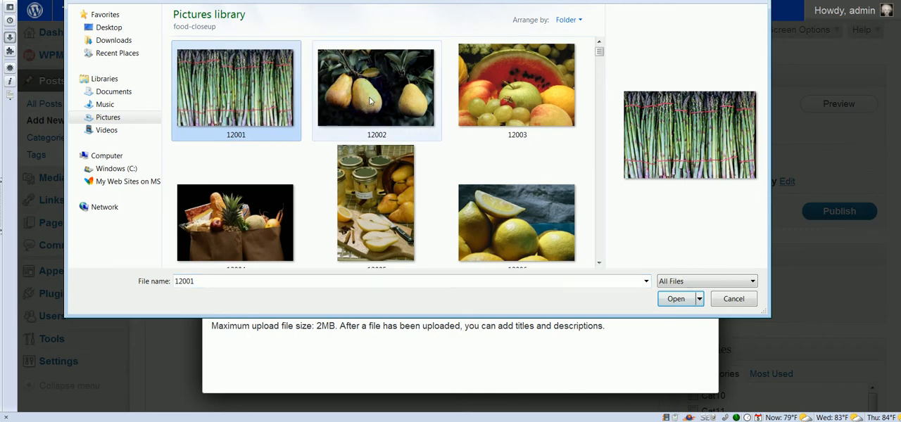
left_click(517, 85)
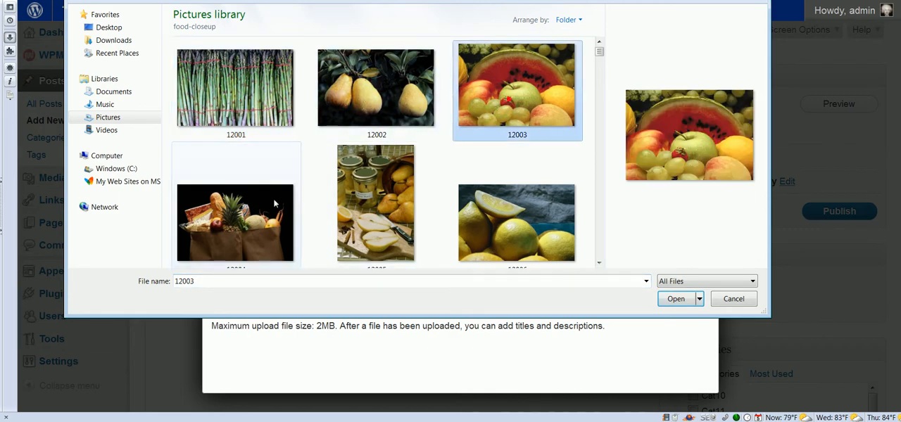
left_click(235, 87)
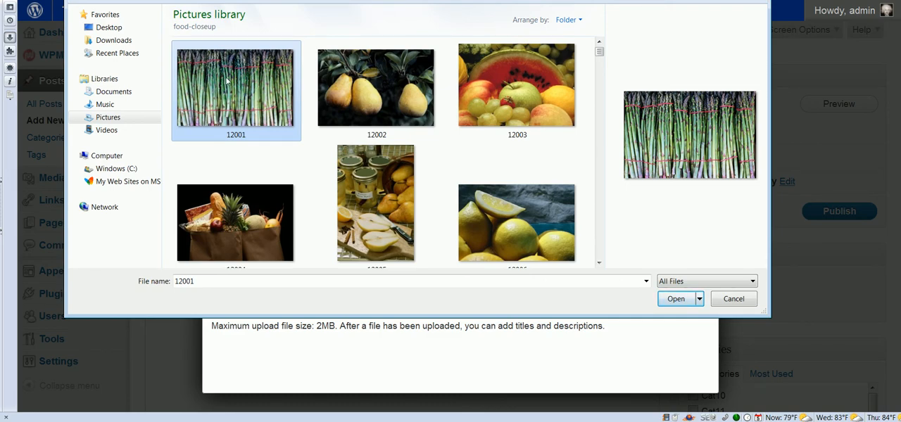
mouse_move(227, 84)
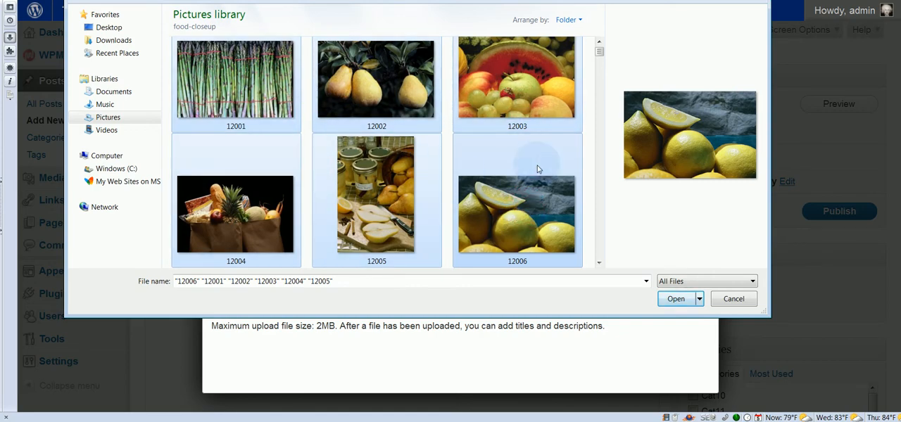
Step: Add photo 12007 to the selection and upload the chosen photos to the post
scroll("down", 3)
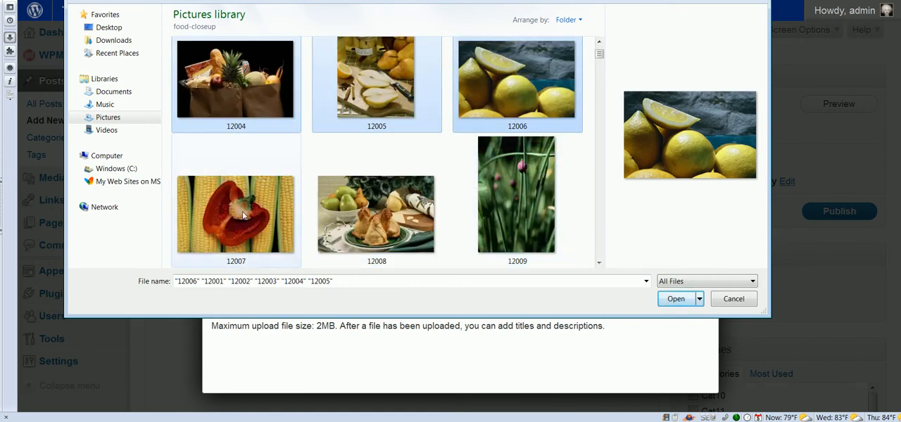
left_click(237, 214)
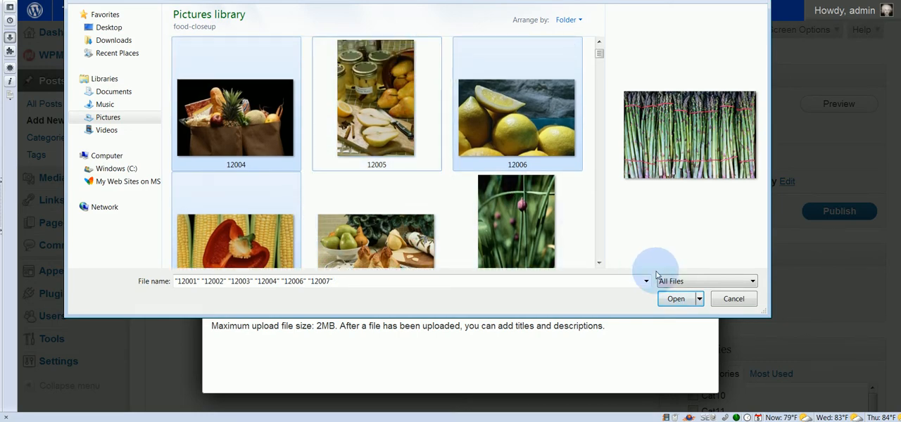
left_click(676, 299)
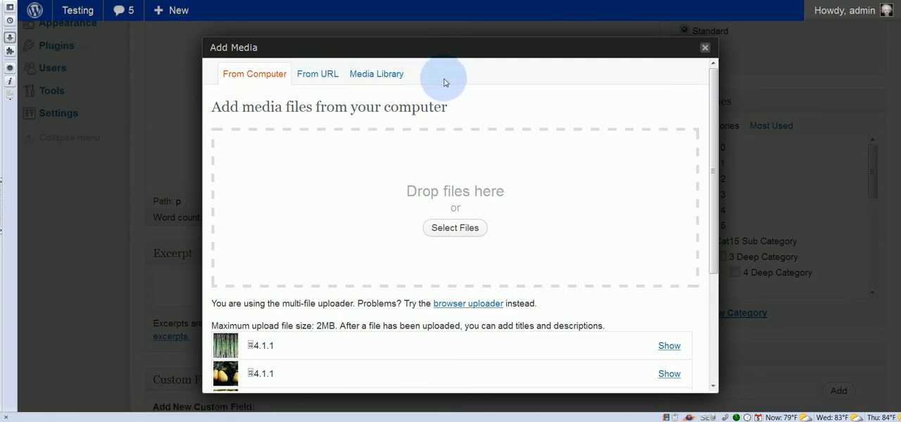
Step: Drag one of the six gallery photos down into fourth position
scroll("down", 3)
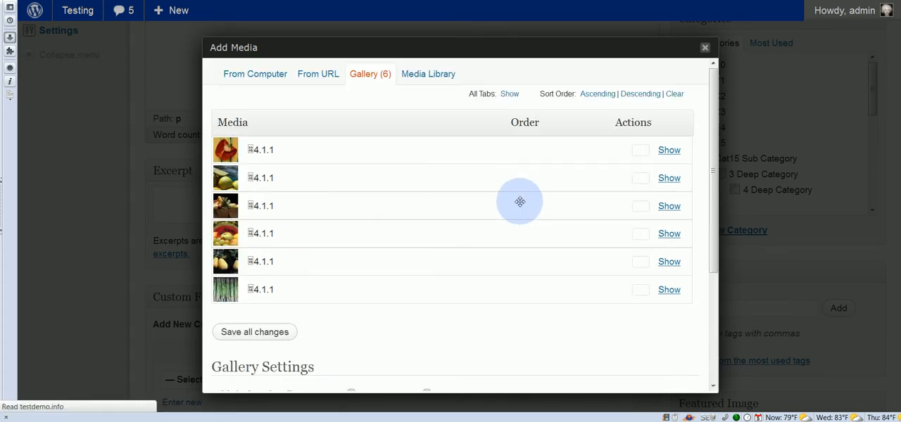
mouse_move(413, 111)
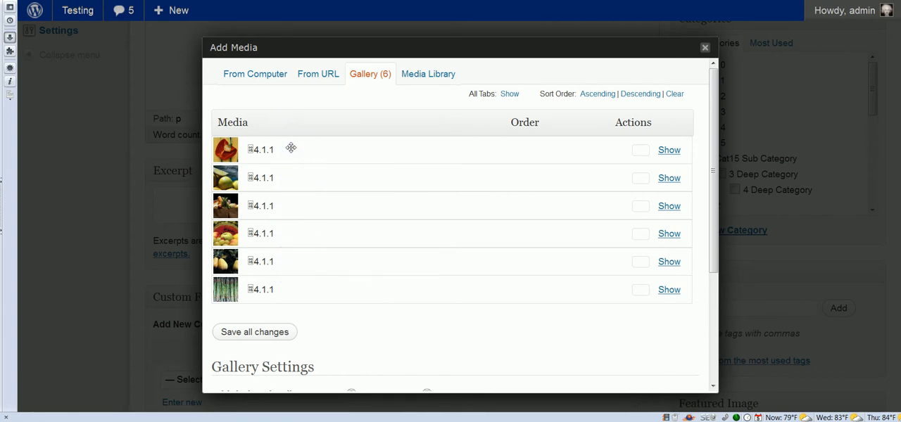
left_click_drag(290, 150, 290, 205)
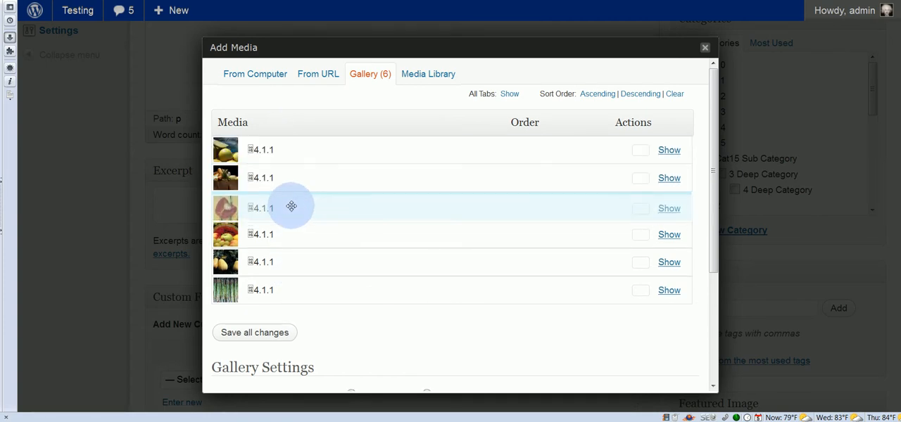
left_click_drag(291, 207, 295, 232)
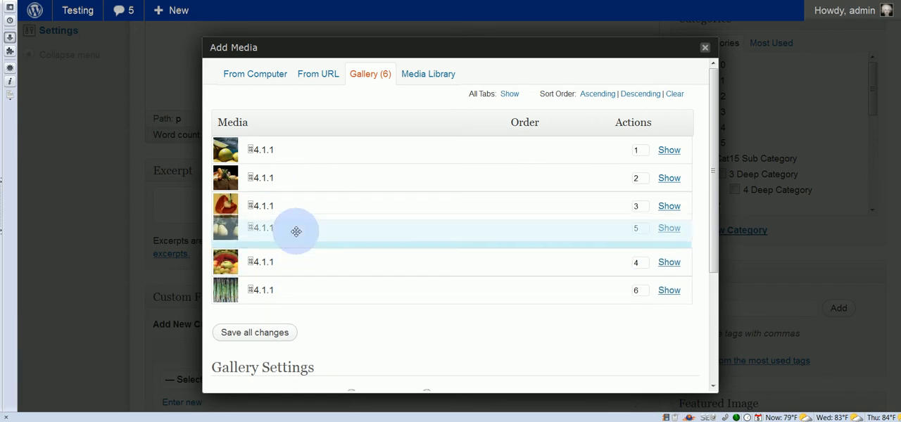
Step: Set the gallery order to Ascending in Gallery Settings
scroll("down", 3)
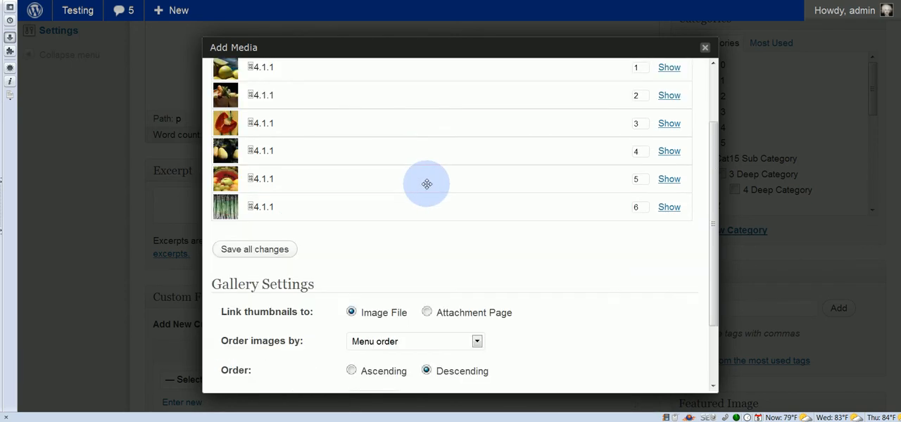
scroll("down", 3)
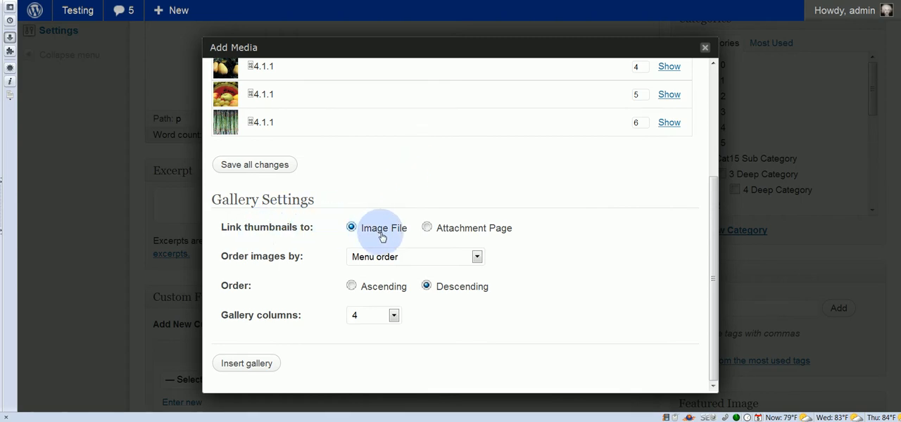
mouse_move(364, 222)
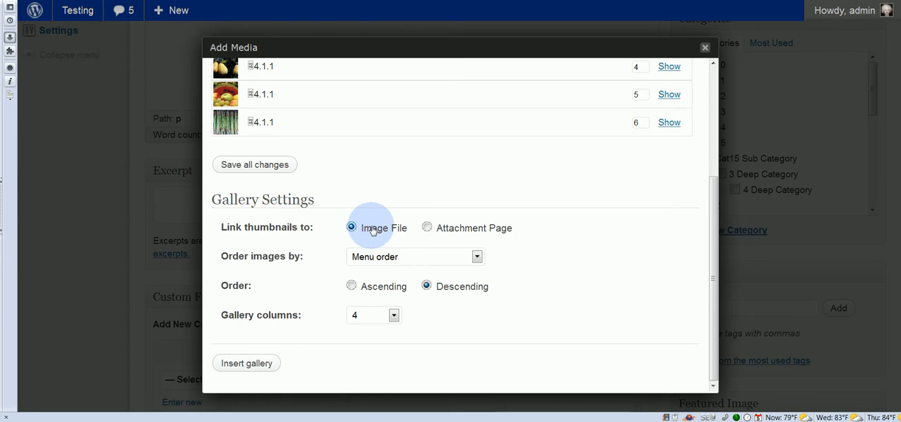
mouse_move(487, 218)
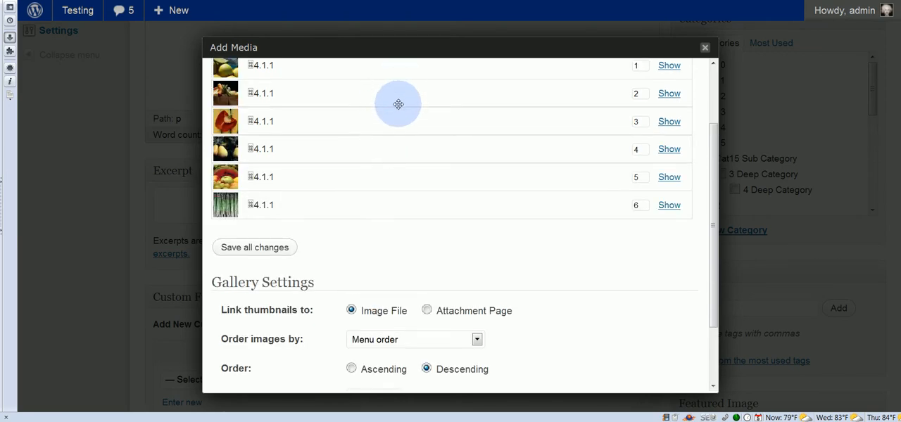
scroll("down", 3)
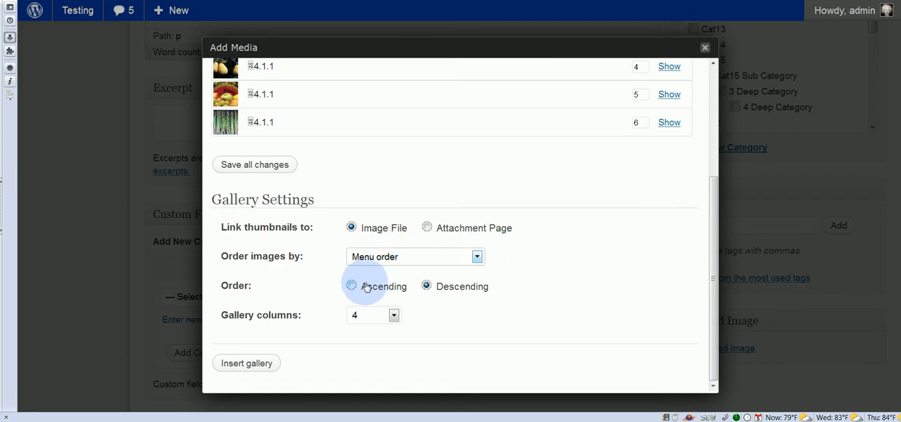
left_click(350, 288)
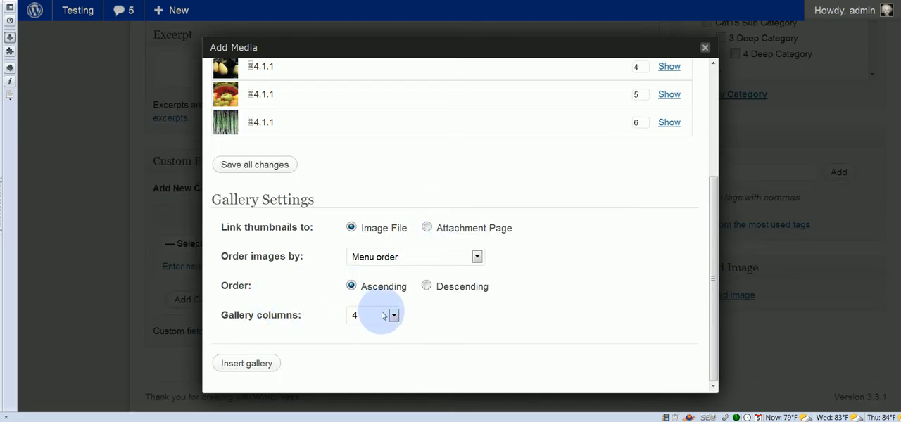
Step: Set the gallery to 3 columns and insert it into the post
left_click(393, 316)
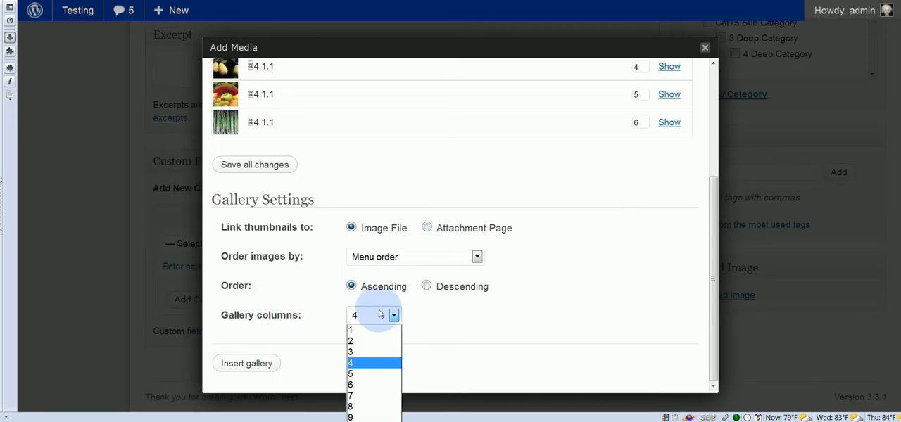
left_click(358, 350)
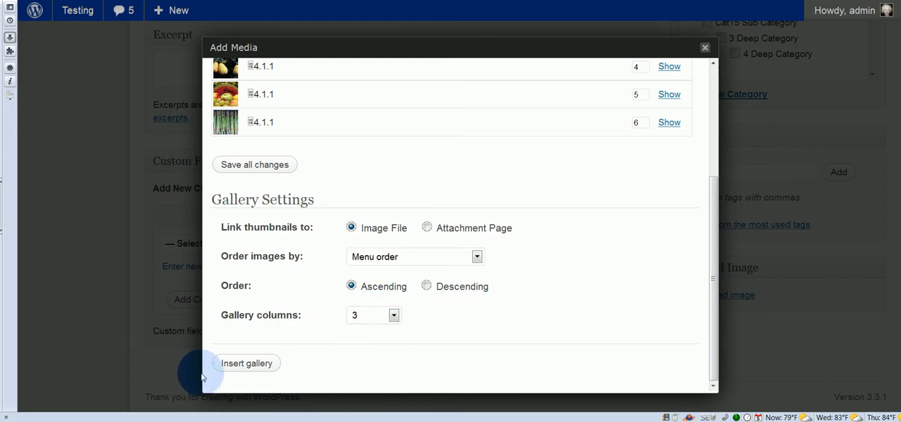
left_click(247, 363)
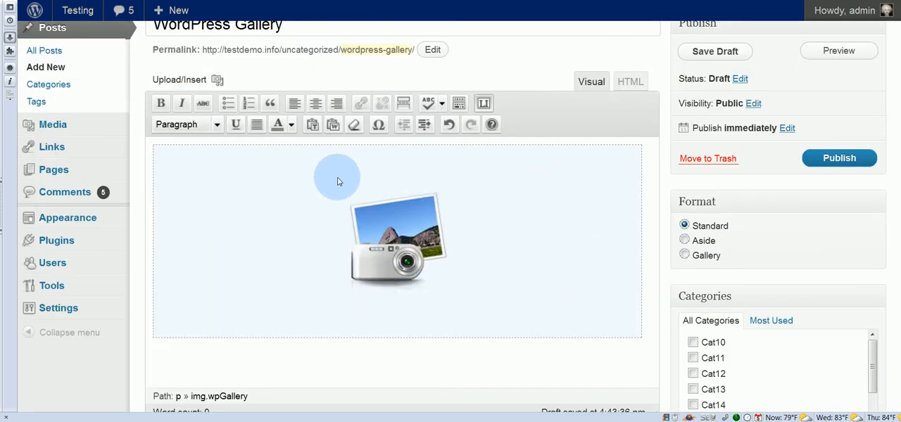
mouse_move(458, 262)
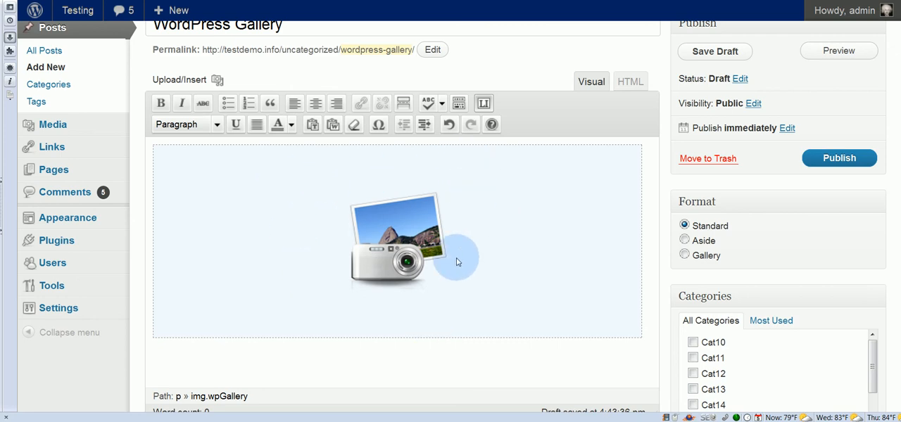
mouse_move(453, 275)
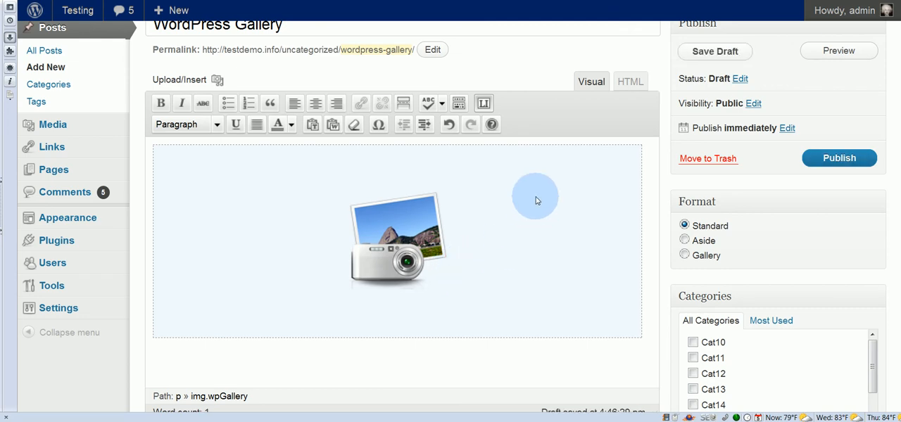
Step: Check the gallery shortcode in HTML view, publish the post and view it live
left_click(628, 82)
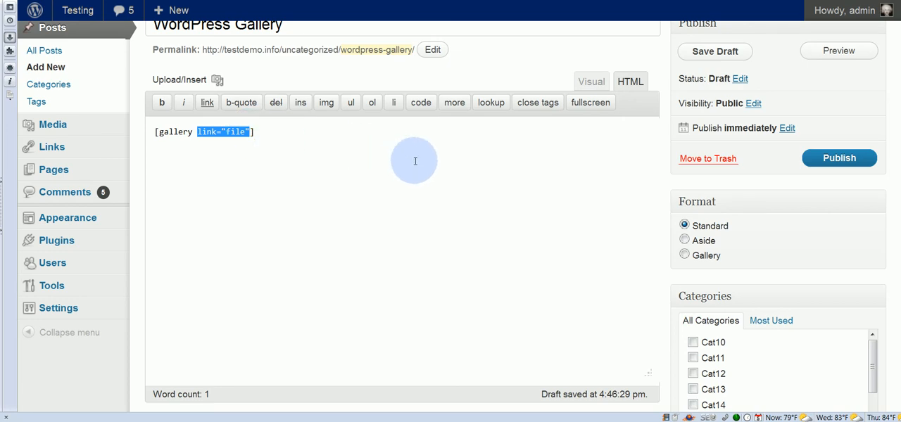
left_click(592, 82)
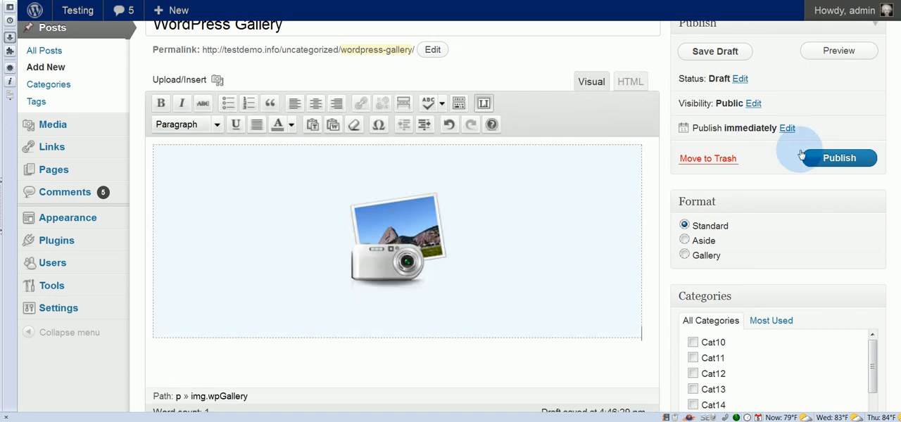
left_click(839, 158)
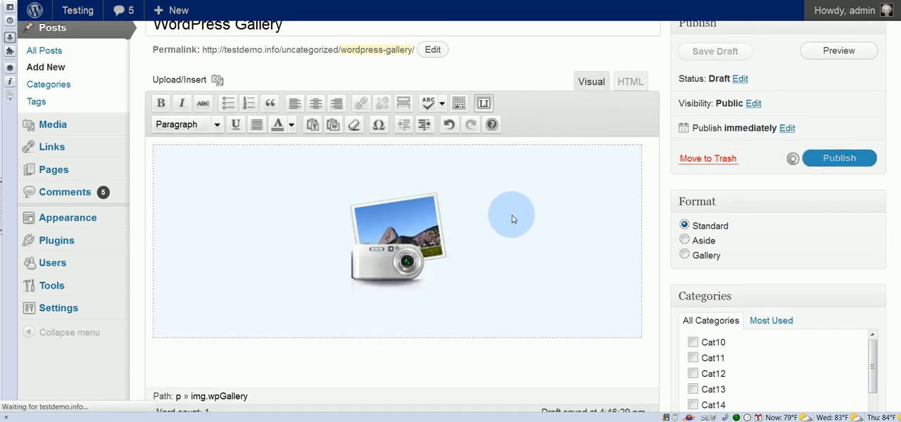
left_click(840, 158)
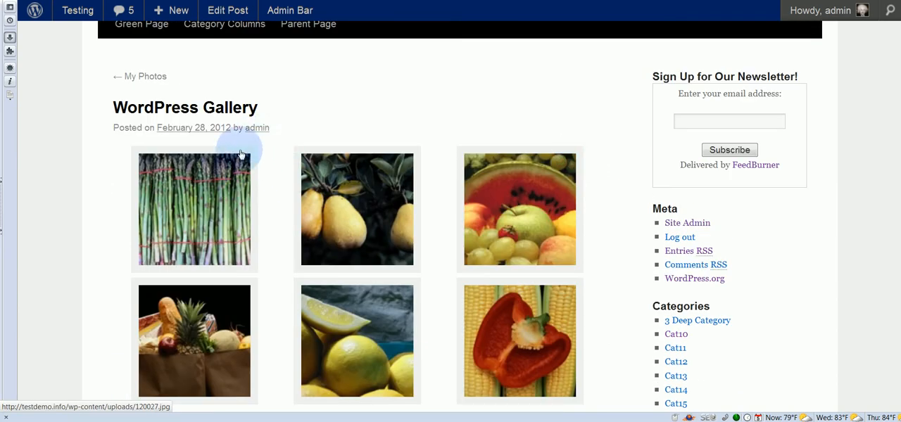
mouse_move(200, 213)
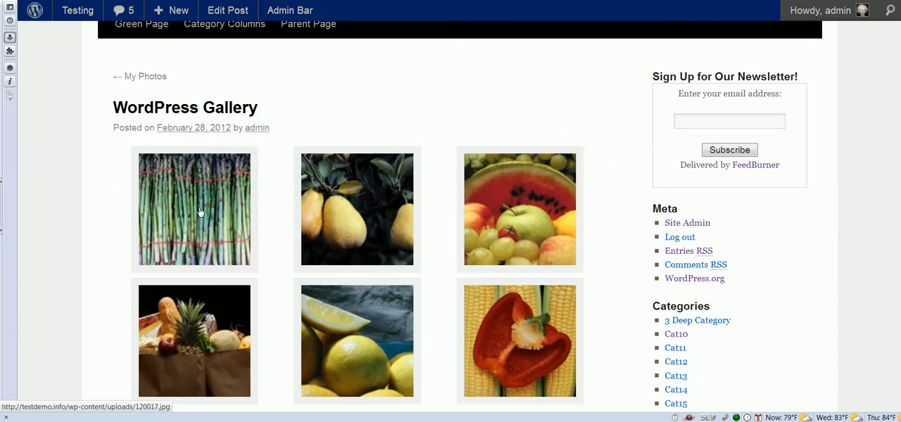
Step: Return from the live post to editing it via Edit Post
left_click(200, 212)
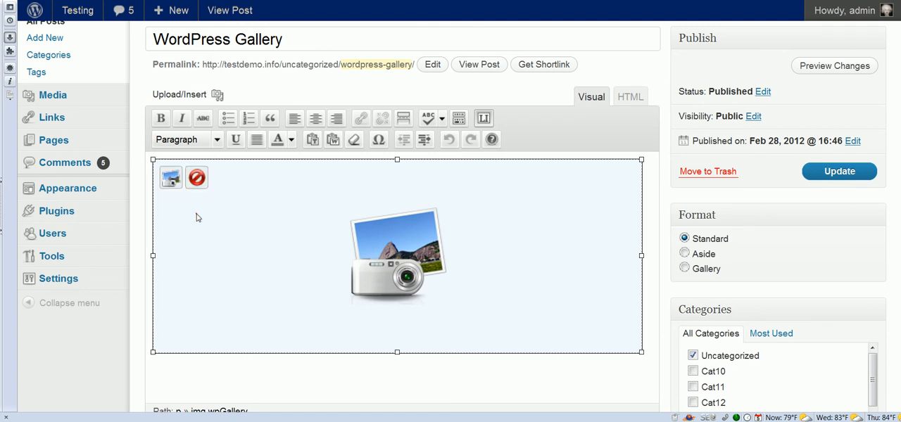
mouse_move(172, 177)
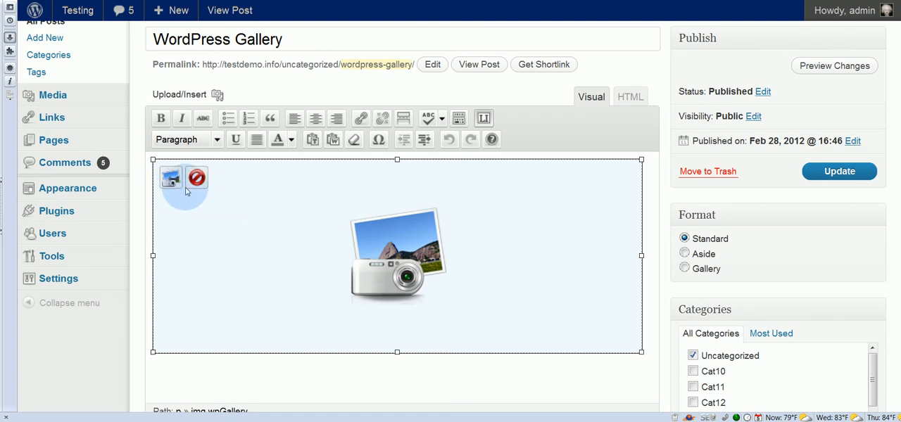
mouse_move(172, 178)
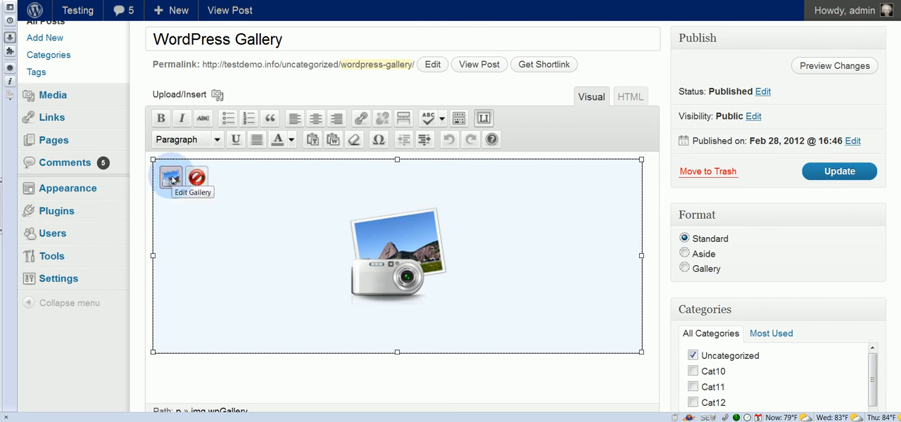
Step: Bring up the gallery editing window from the gallery placeholder
left_click(172, 178)
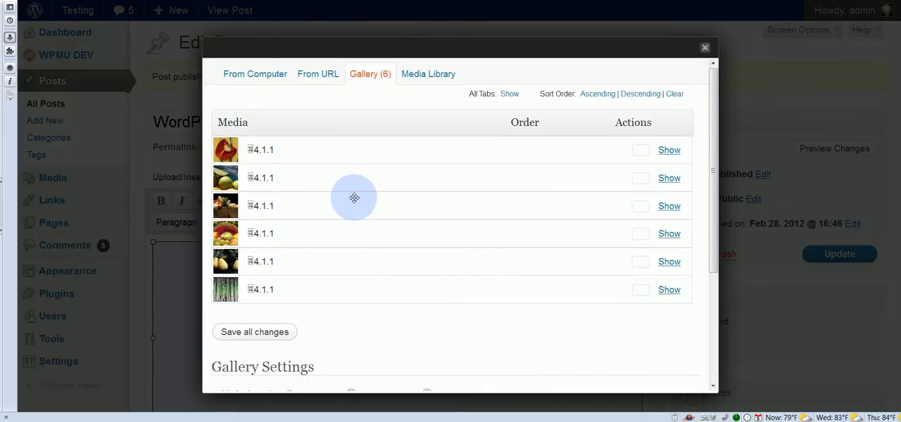
Step: Link thumbnails to Attachment Page and sort the gallery Descending
scroll("down", 3)
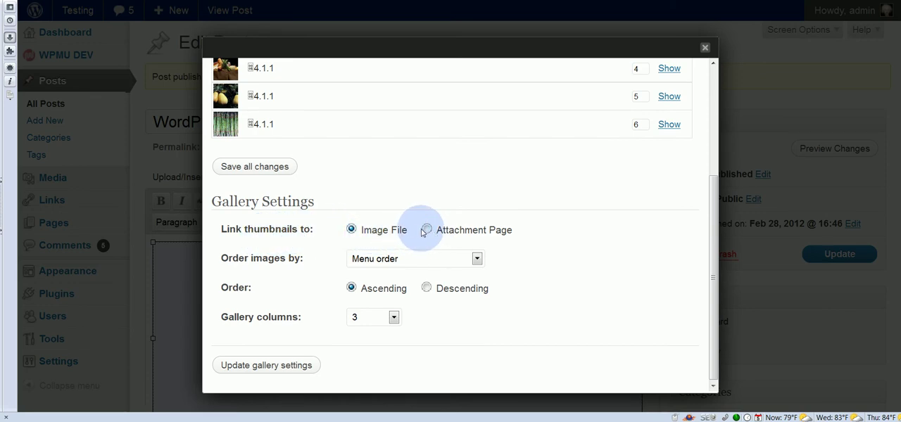
left_click(426, 230)
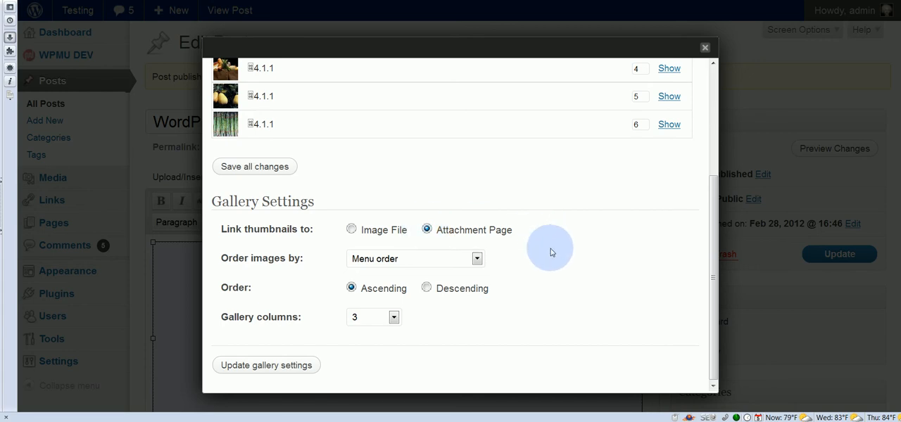
mouse_move(489, 262)
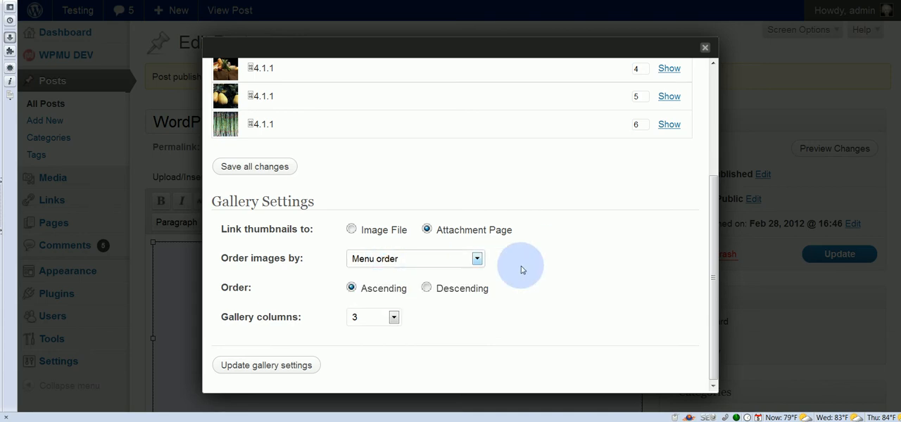
mouse_move(402, 291)
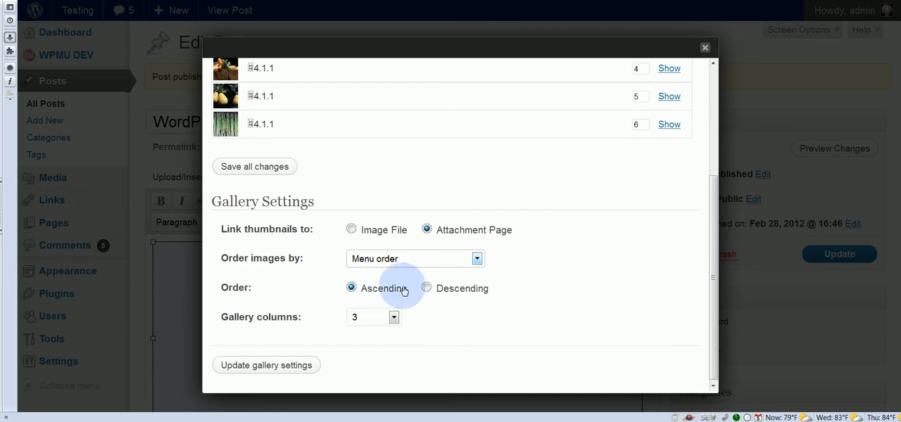
left_click(425, 288)
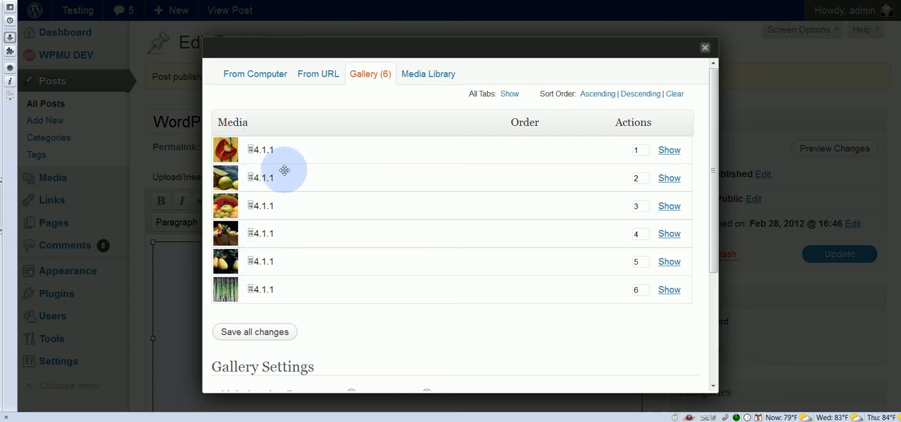
Step: Set the gallery to 4 columns and apply the updated settings
scroll("down", 3)
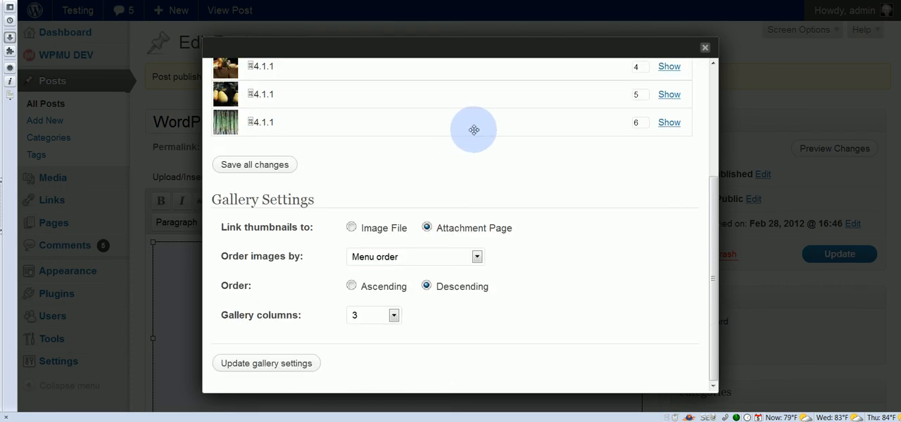
mouse_move(417, 314)
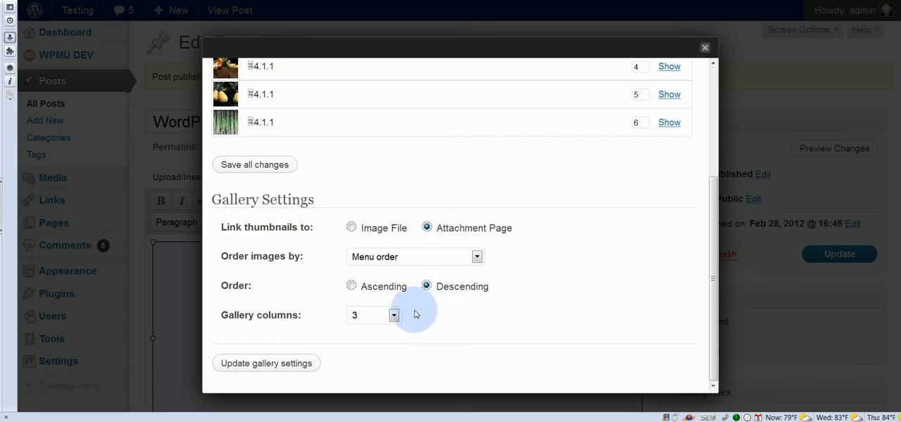
left_click(393, 315)
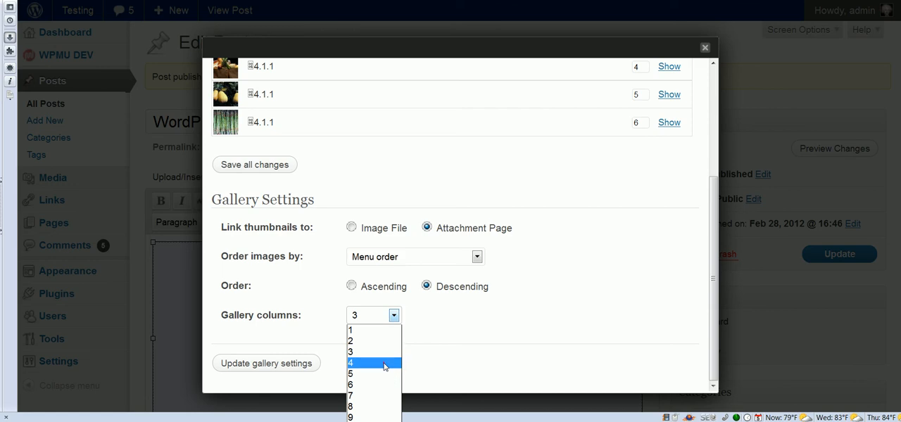
left_click(355, 363)
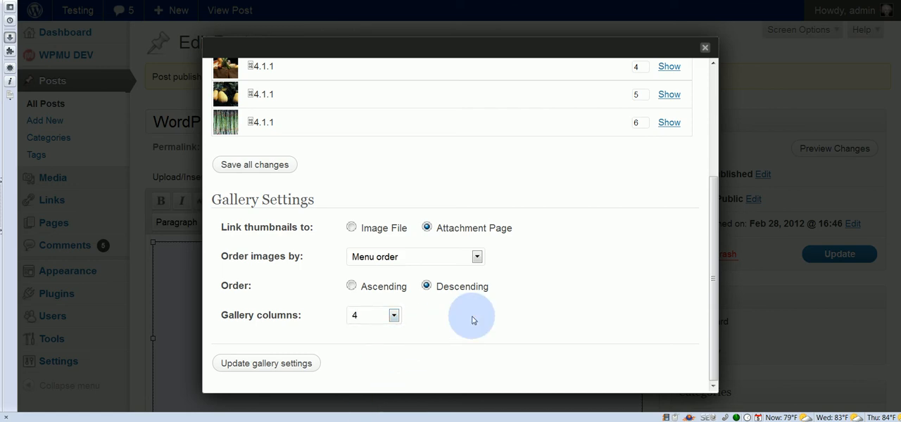
mouse_move(265, 353)
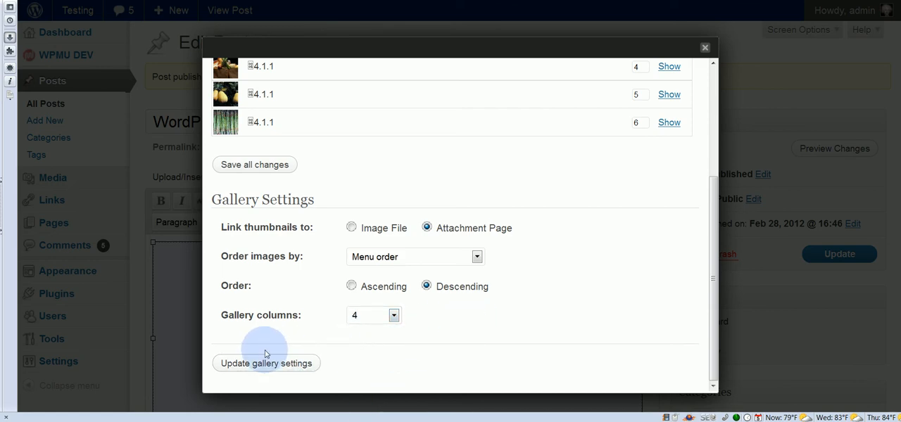
left_click(266, 363)
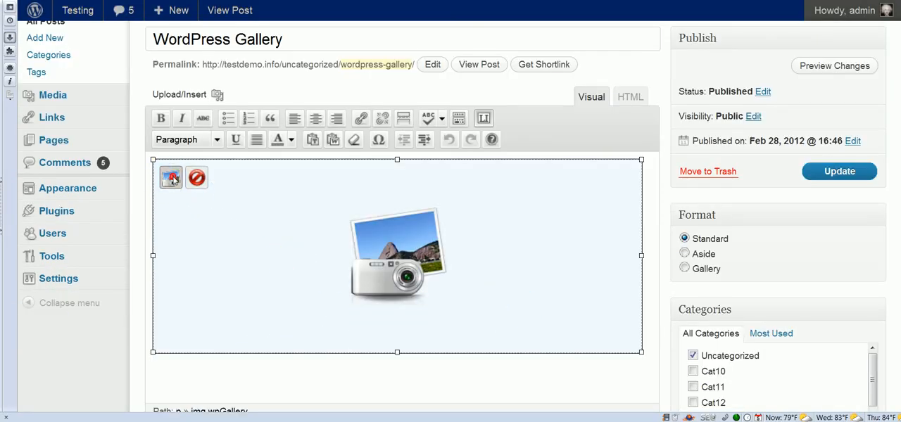
Step: Reopen the media window from the gallery and switch to uploading From Computer
left_click(170, 177)
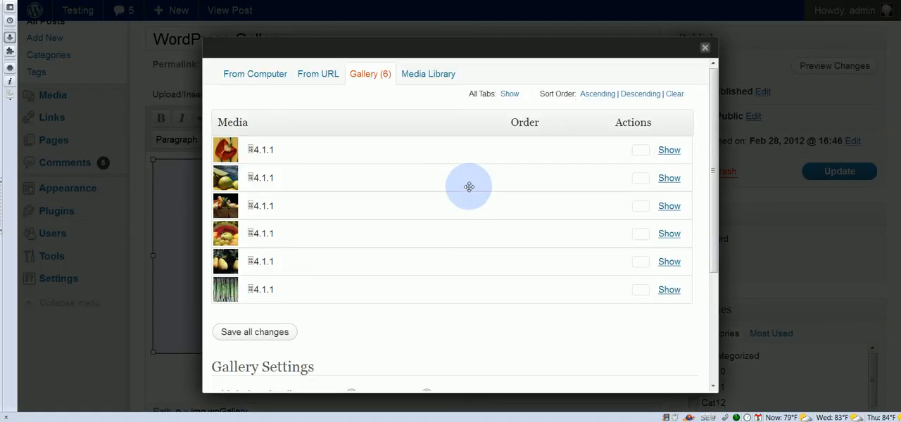
left_click(250, 73)
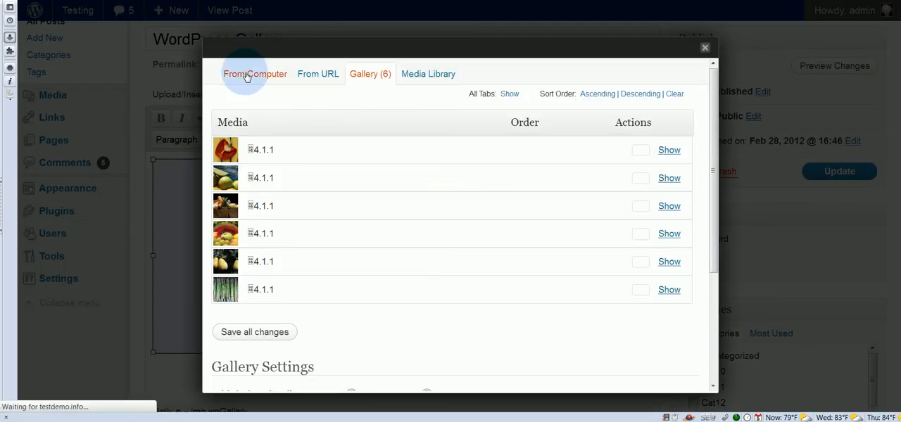
Step: Choose photos 12106 and 12107 from food-closeup and upload them to the post
left_click(256, 73)
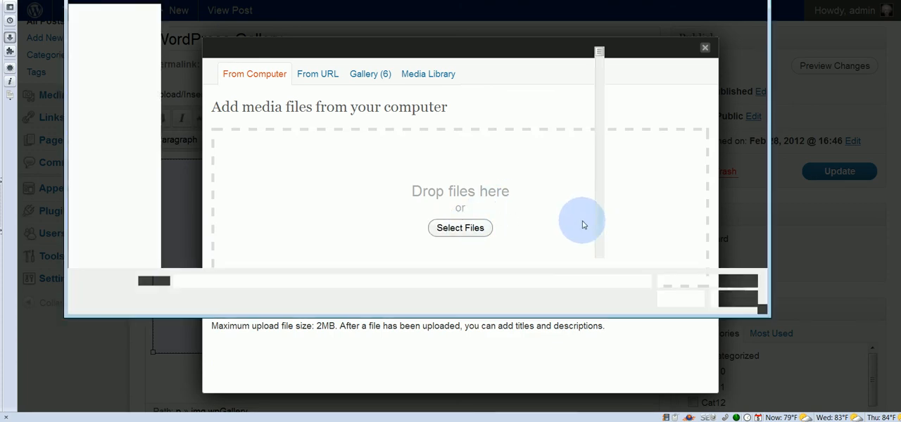
left_click(461, 228)
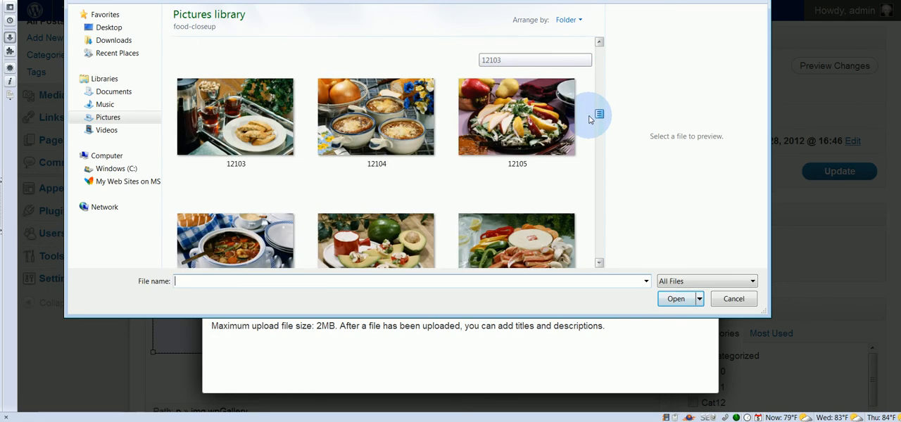
scroll("down", 3)
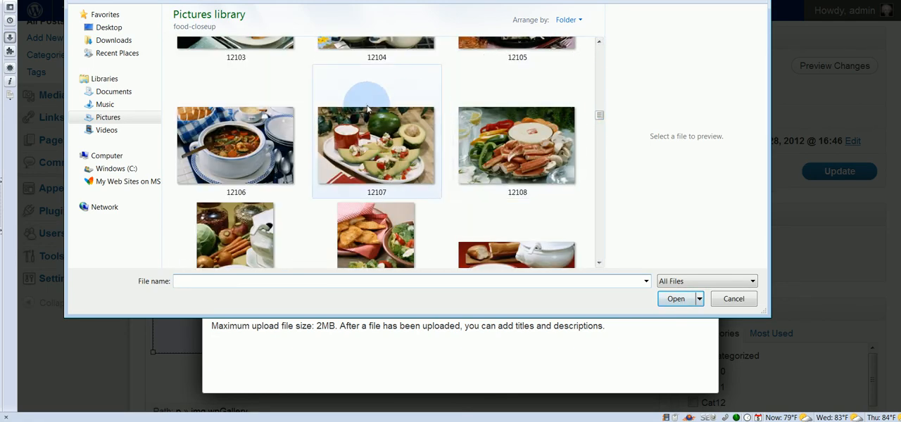
left_click(236, 145)
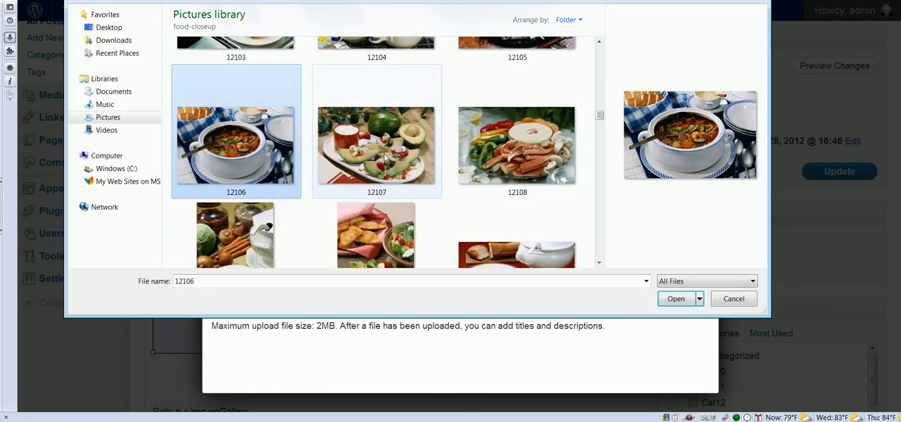
left_click(376, 145)
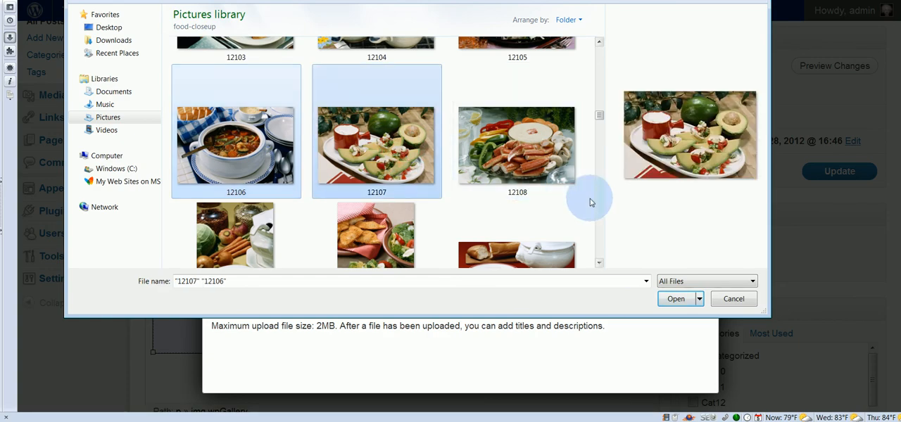
left_click(676, 299)
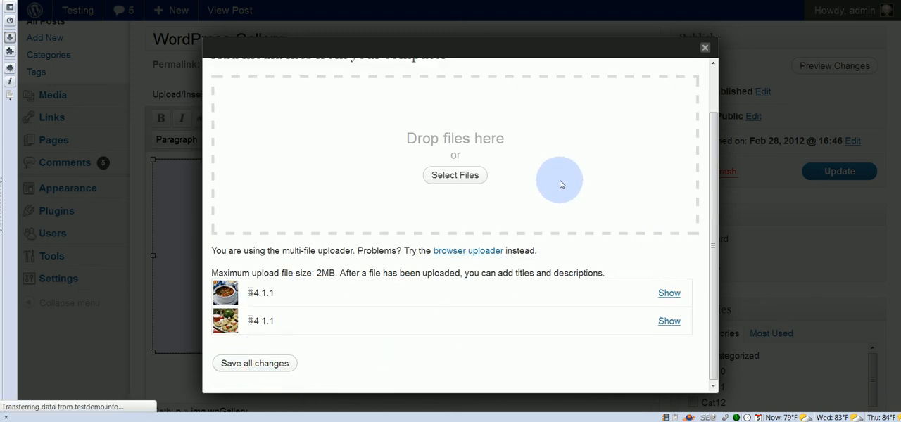
Step: Update the gallery with Attachment Page links, Descending order and 4 columns
scroll("down", 3)
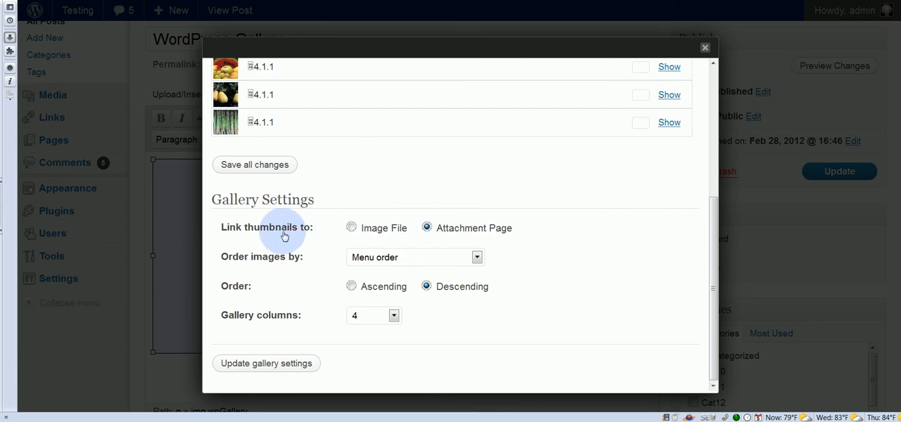
mouse_move(467, 287)
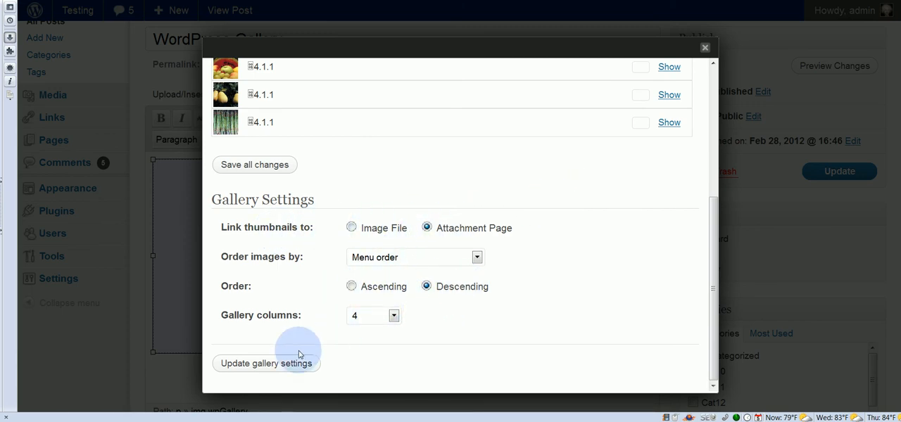
left_click(266, 363)
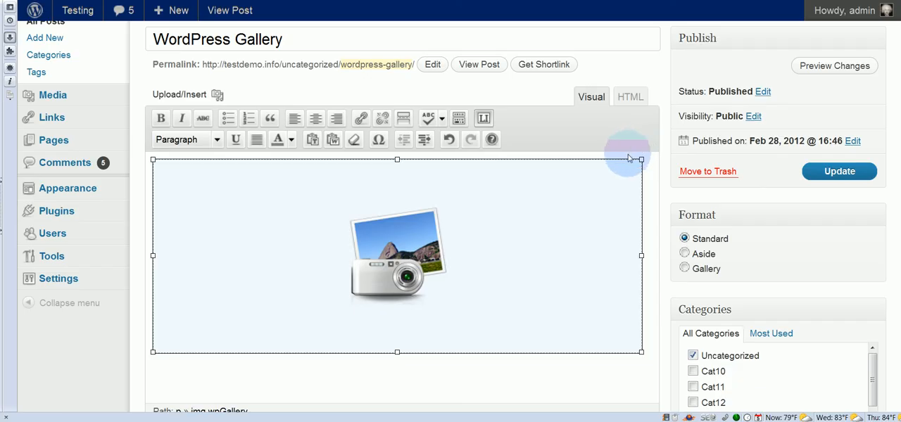
mouse_move(580, 232)
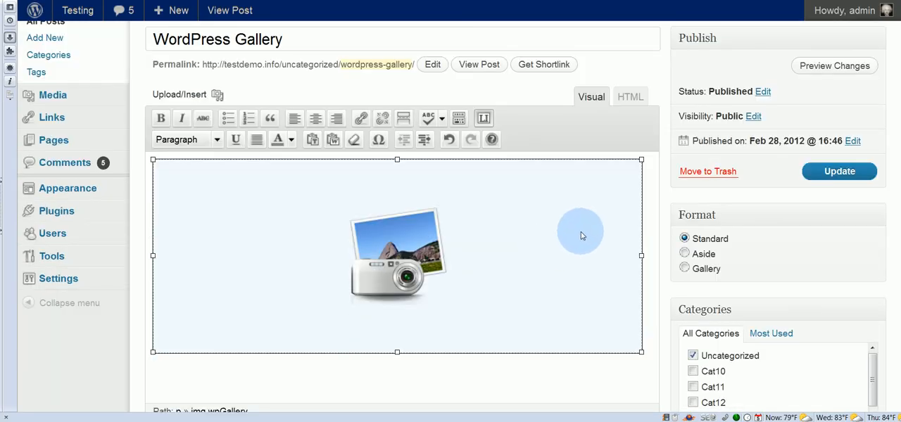
Step: Update the post and check the [gallery] shortcode in HTML view, returning to Visual
left_click(839, 172)
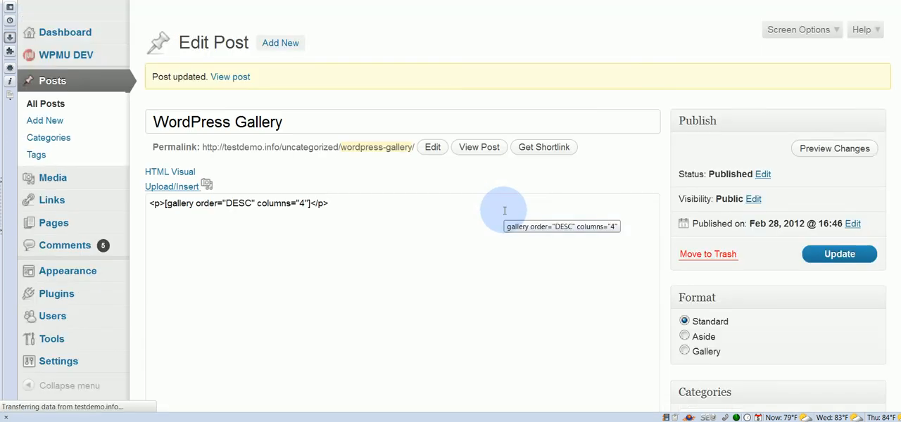
left_click(592, 180)
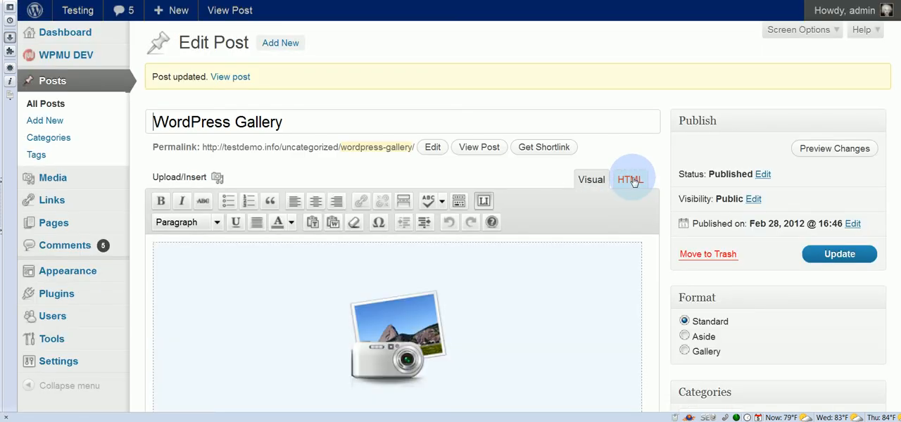
left_click(630, 180)
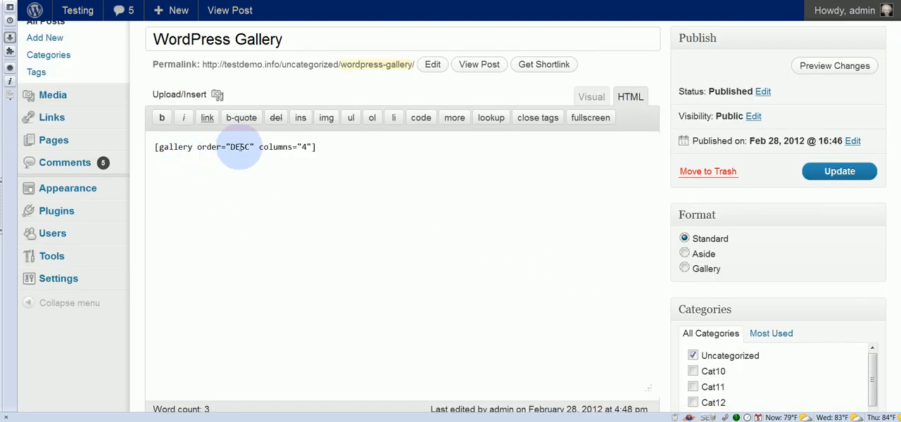
left_click(318, 149)
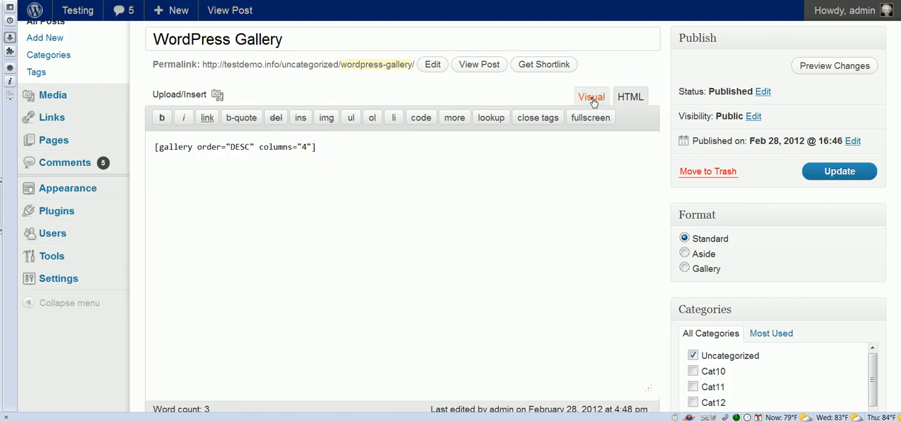
Step: View the live post showing the eight food photos in a four-column gallery
left_click(479, 65)
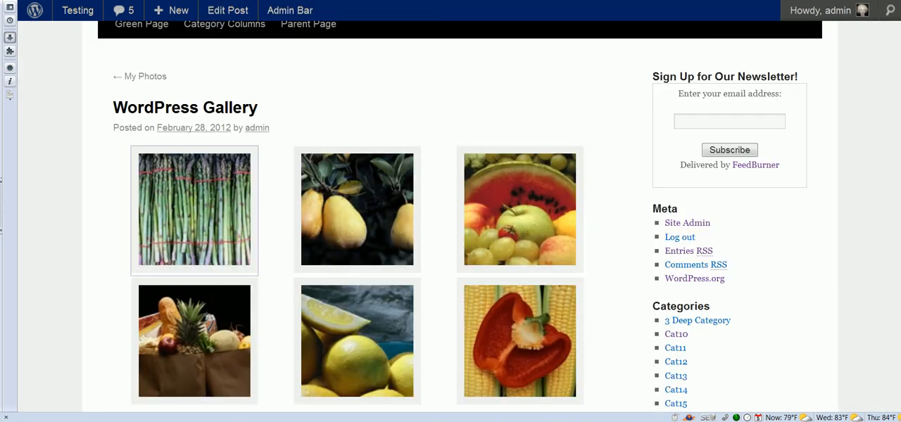
scroll("down", 3)
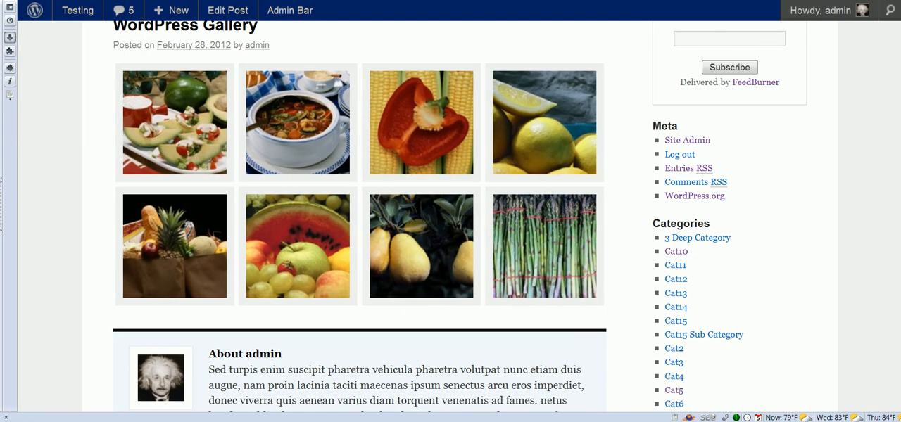
mouse_move(195, 169)
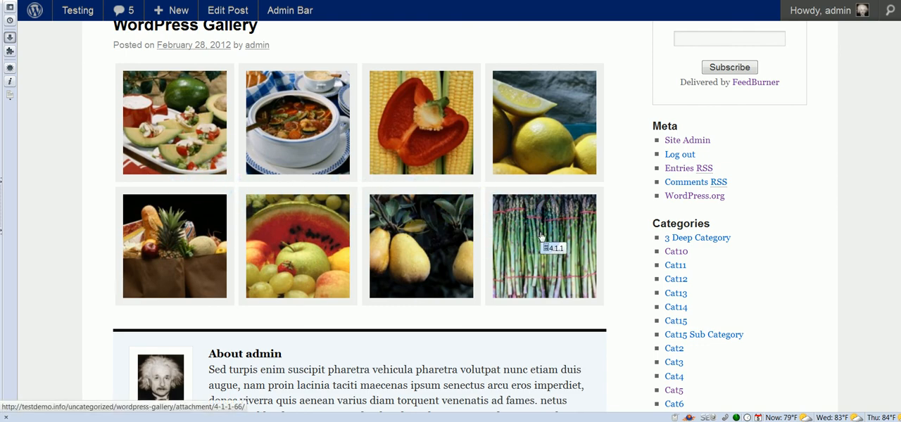
mouse_move(174, 157)
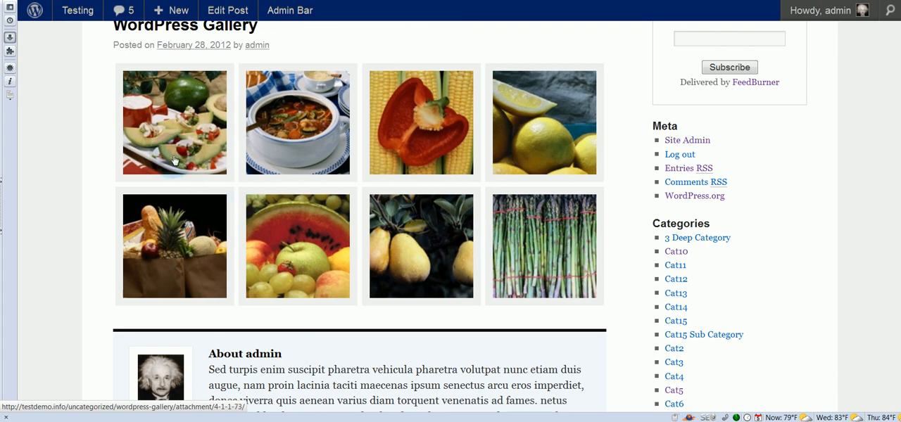
mouse_move(489, 128)
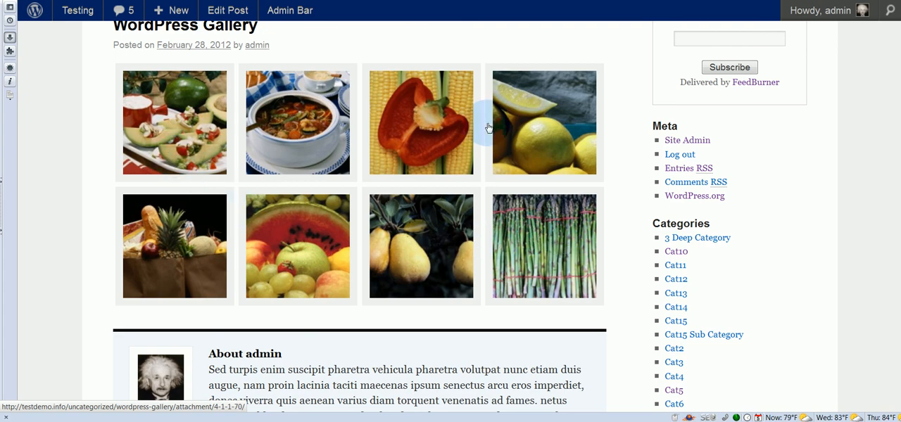
Step: Open a gallery thumbnail's attachment page, reaching the watermelon-and-fruit photo
left_click(175, 122)
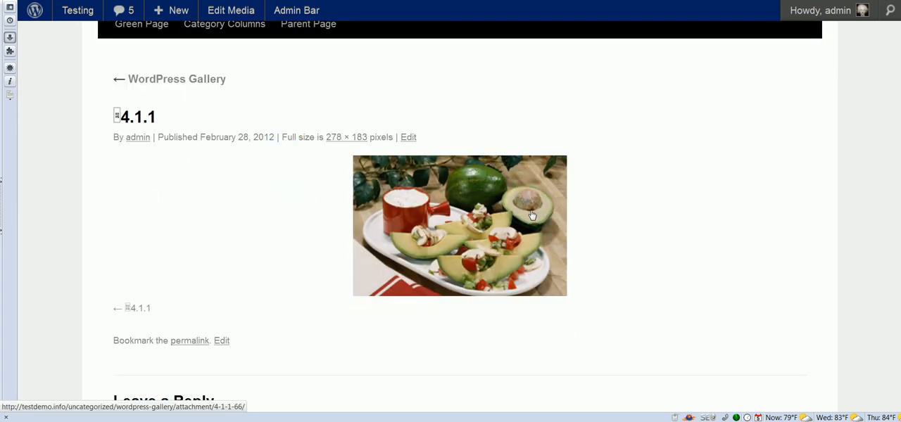
mouse_move(486, 184)
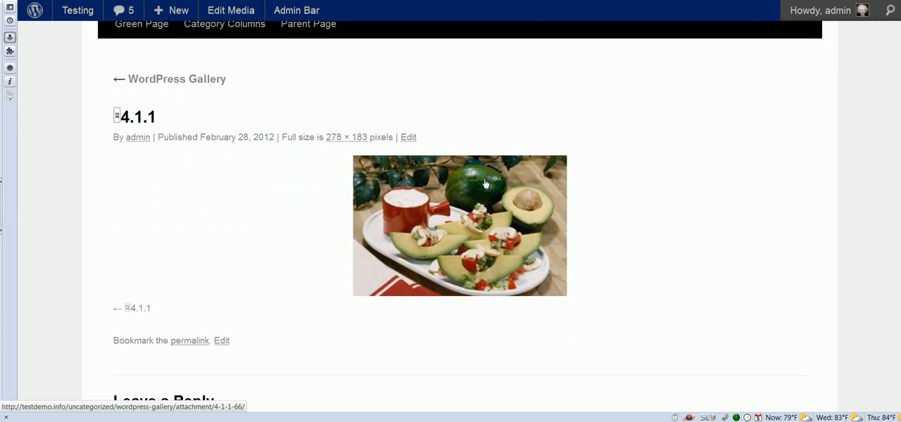
mouse_move(451, 195)
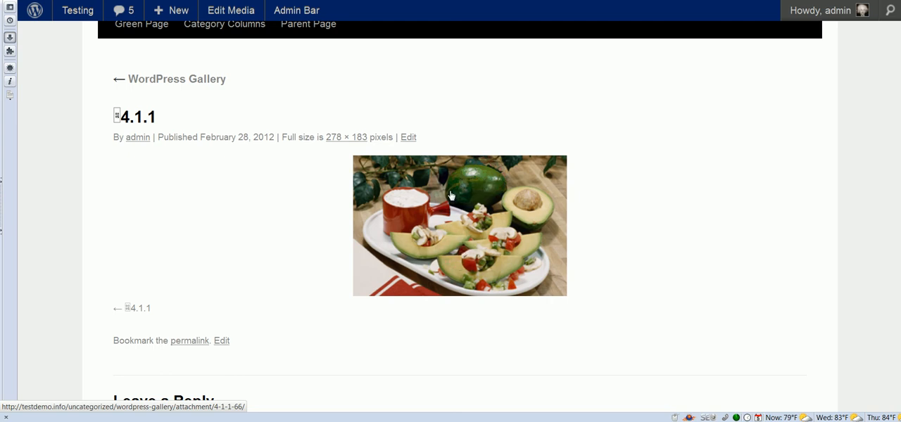
mouse_move(456, 214)
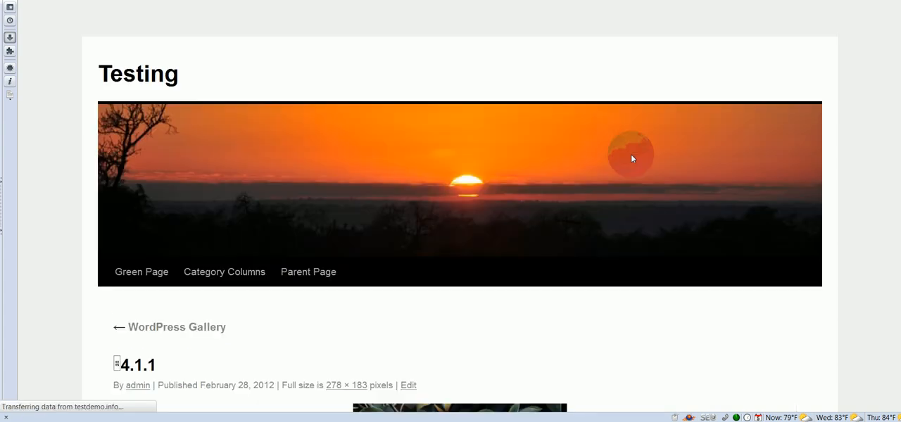
scroll("down", 3)
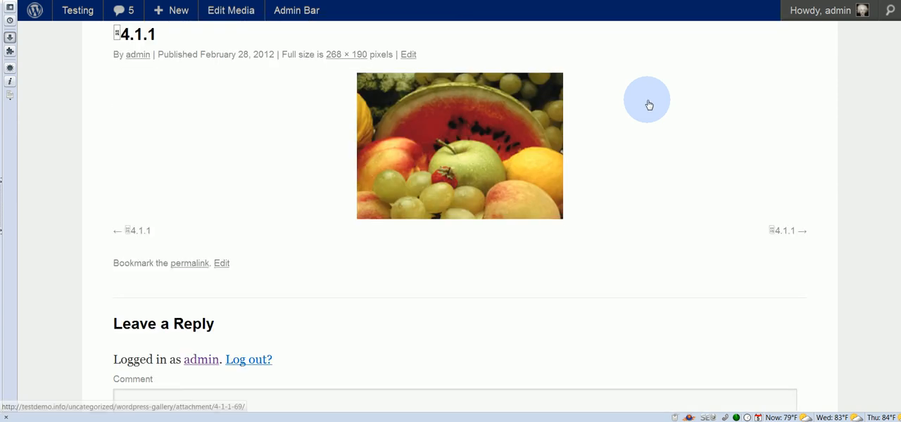
mouse_move(797, 185)
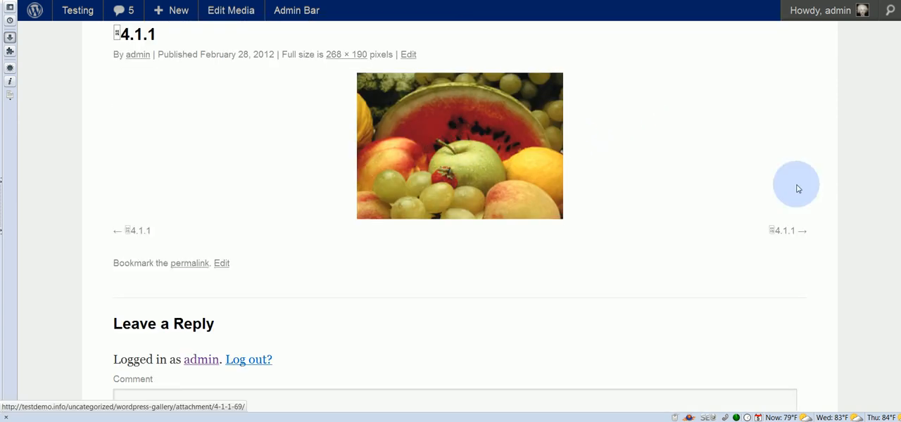